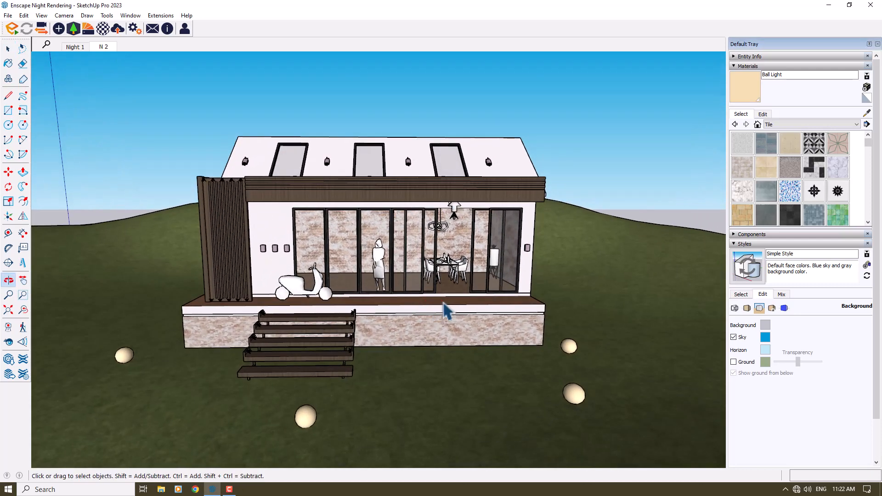
mouse_move(364, 287)
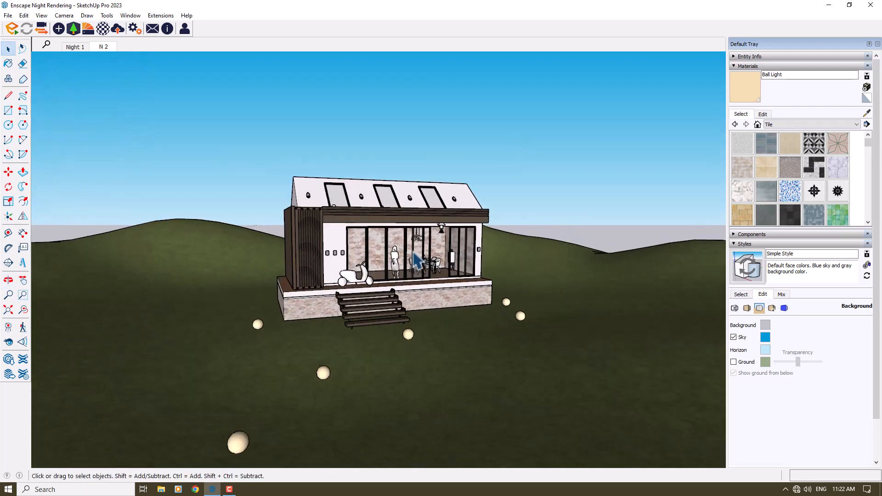
Enable a toolbar from the toolbar list and use the pan and field-of-view camera tools.
left_click(23, 281)
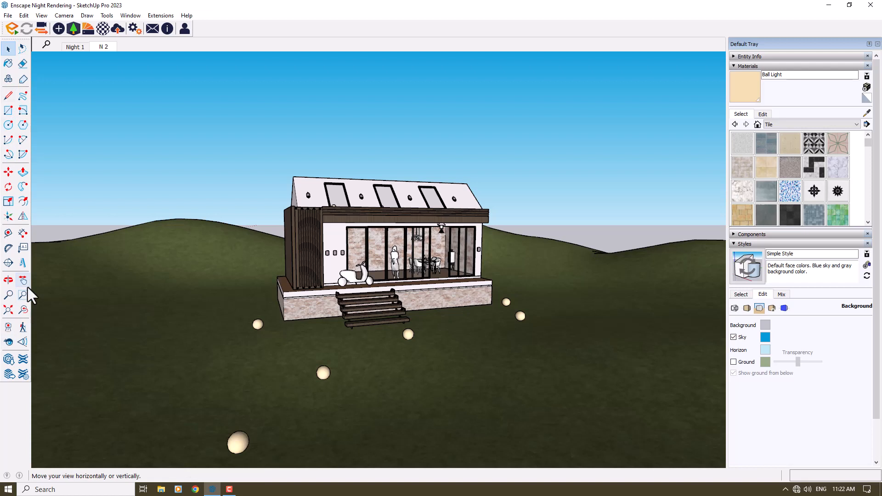
mouse_move(29, 294)
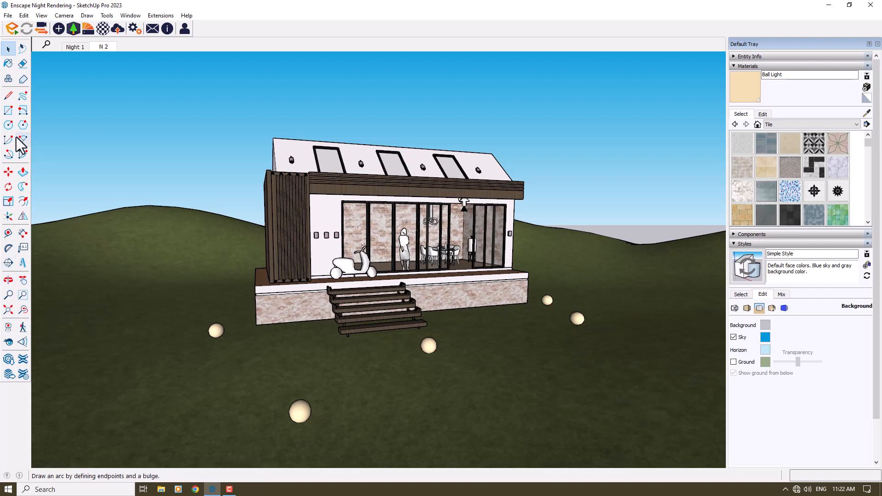
mouse_move(18, 140)
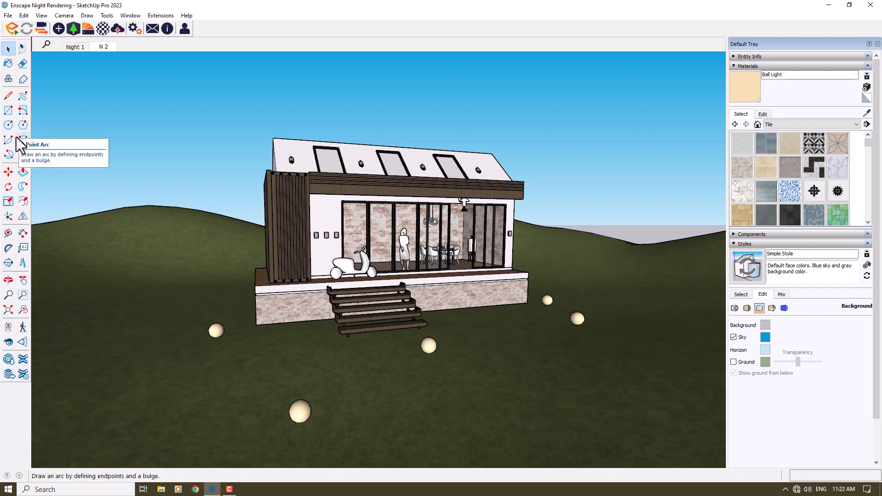
mouse_move(8, 126)
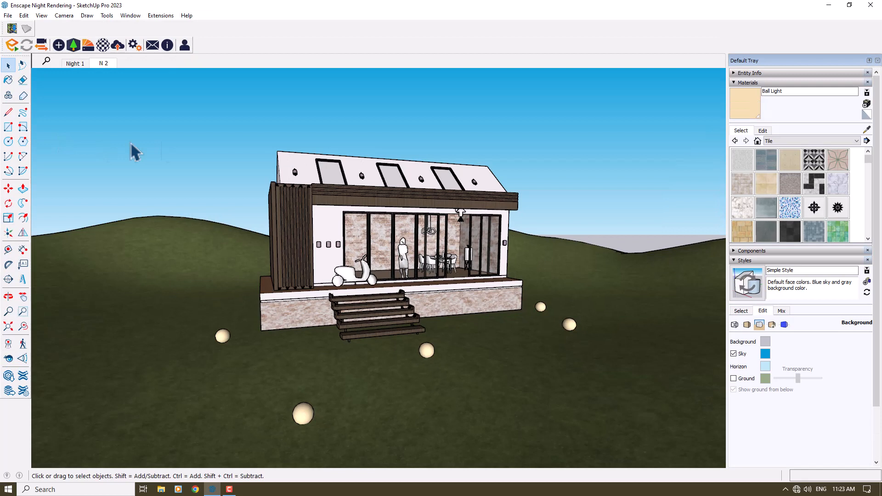
right_click(17, 54)
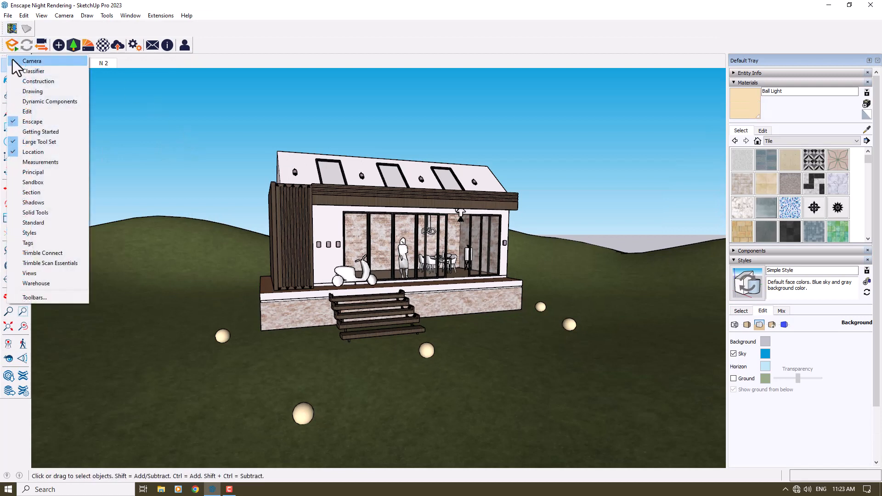
mouse_move(39, 142)
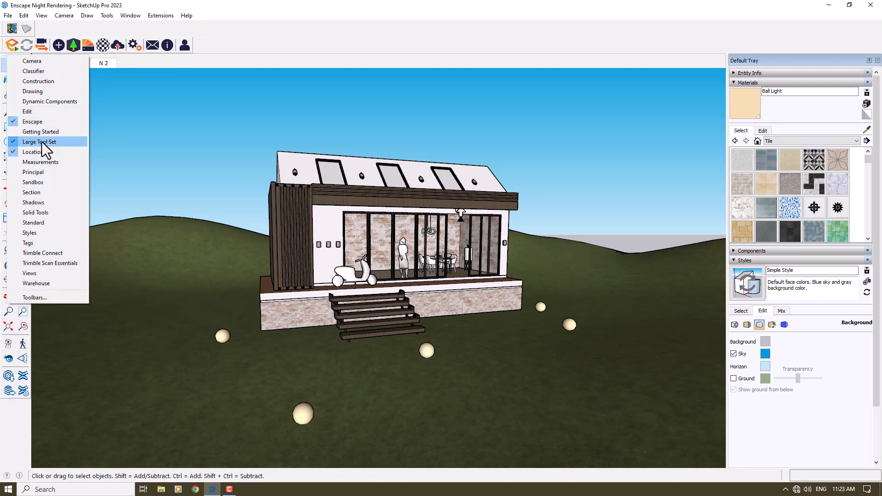
left_click(40, 141)
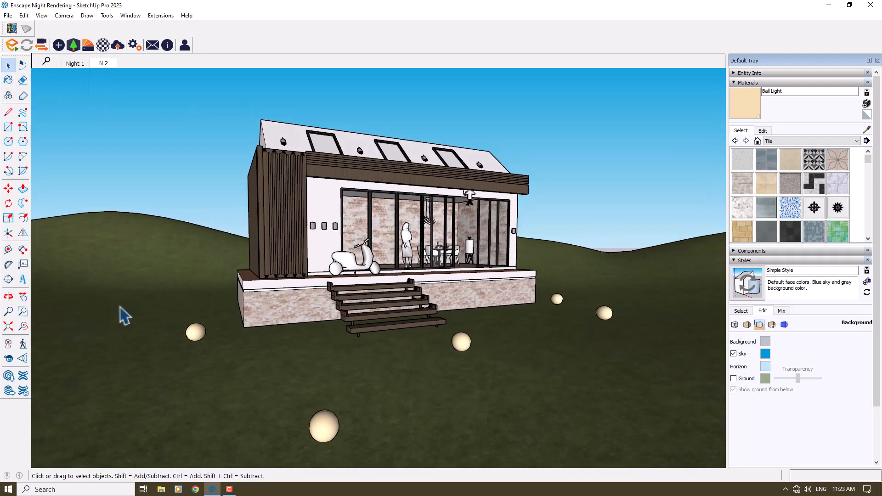
mouse_move(36, 316)
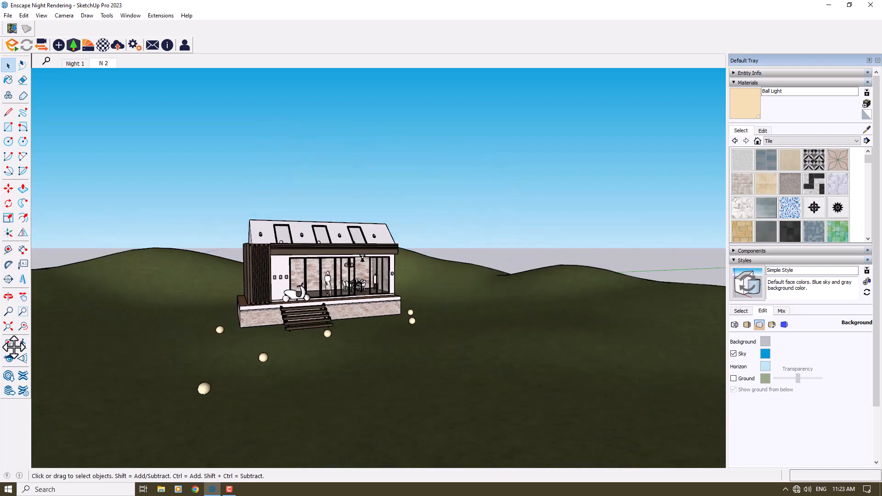
left_click(8, 344)
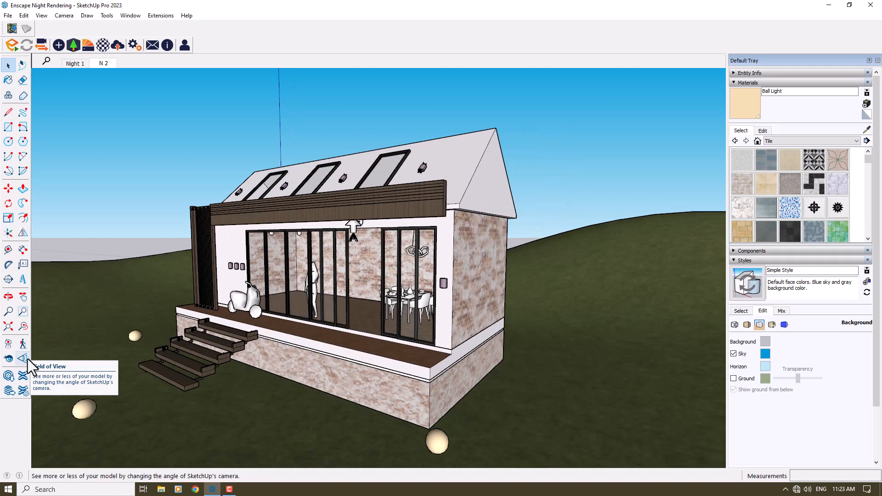
mouse_move(162, 271)
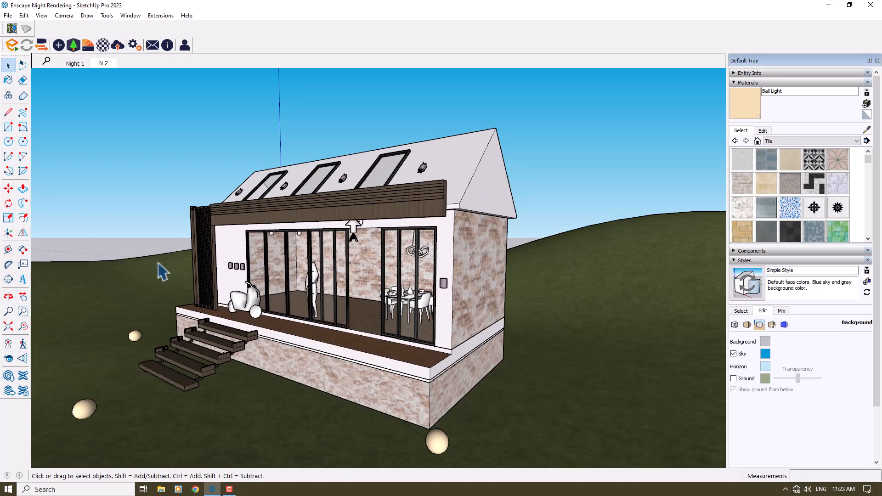
mouse_move(22, 358)
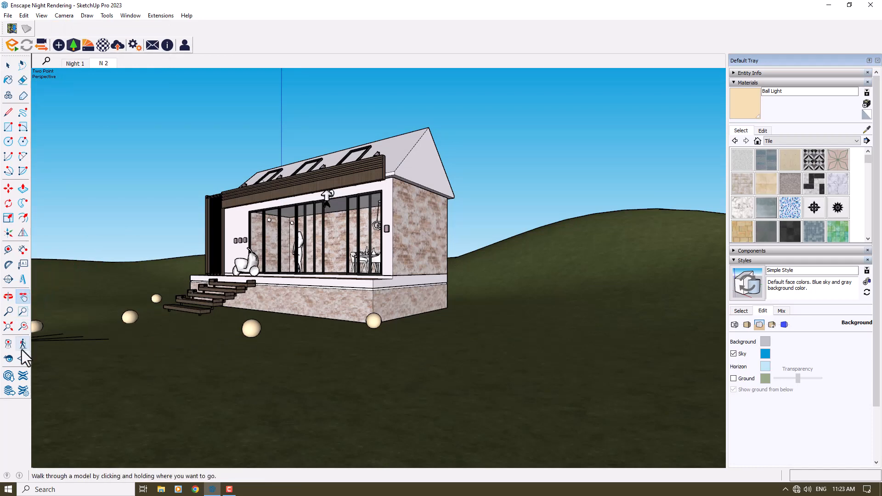
left_click(8, 343)
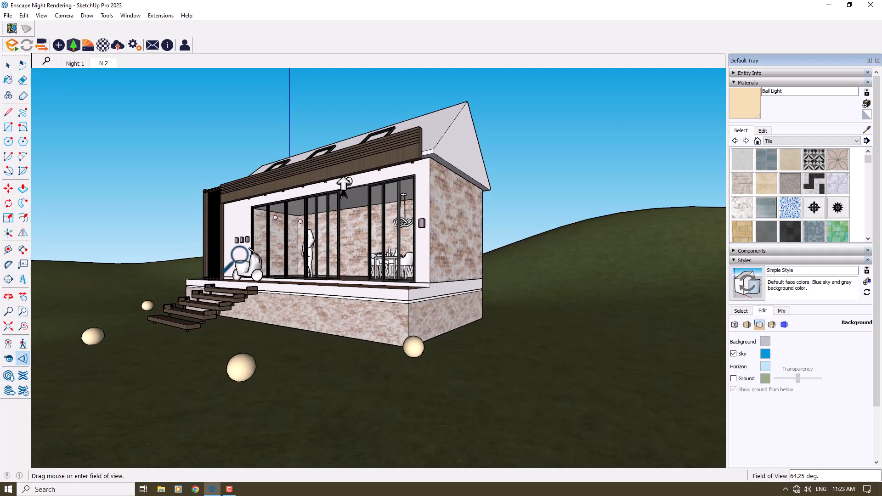
mouse_move(386, 326)
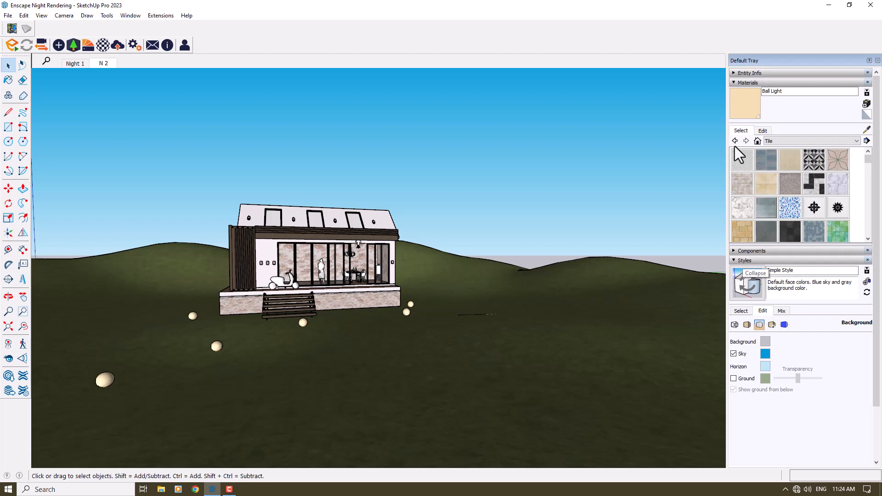
Turn on depth cue, extension and endpoints in the style's edge settings.
left_click(748, 82)
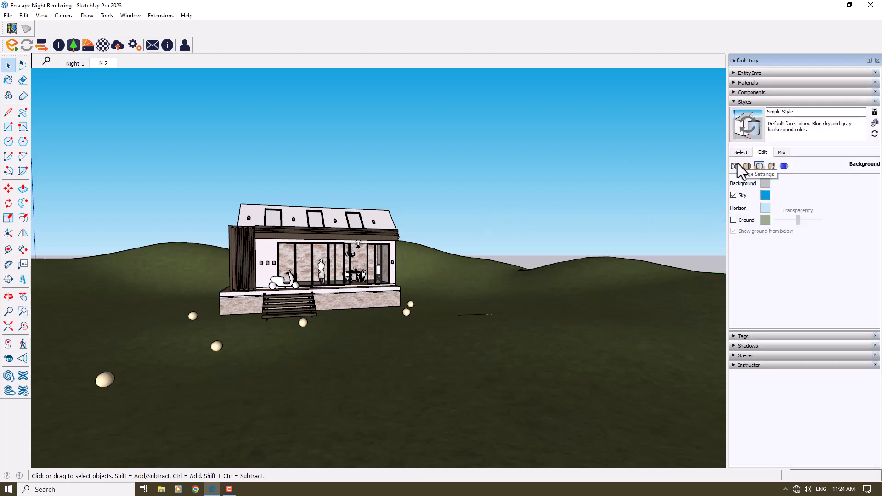
mouse_move(784, 169)
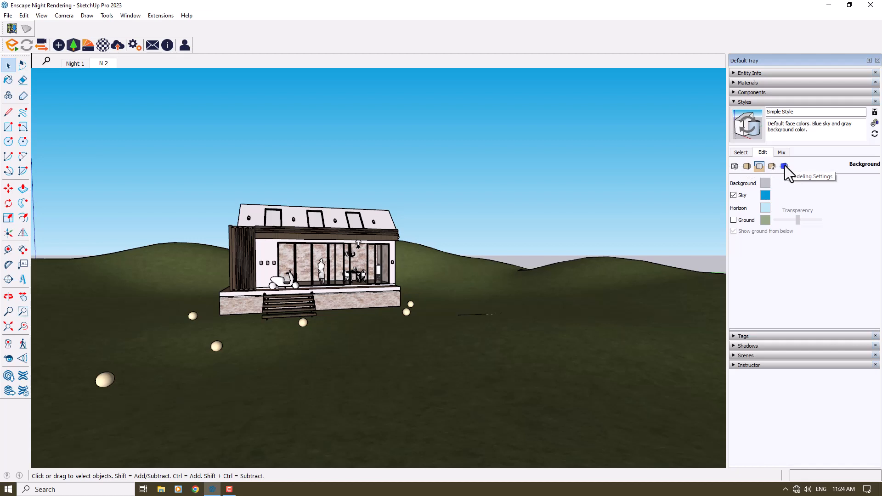
left_click(734, 166)
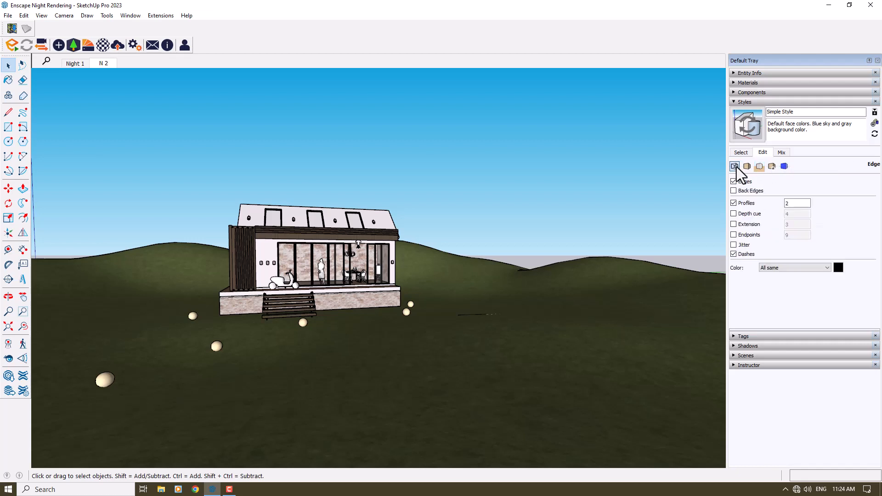
mouse_move(744, 175)
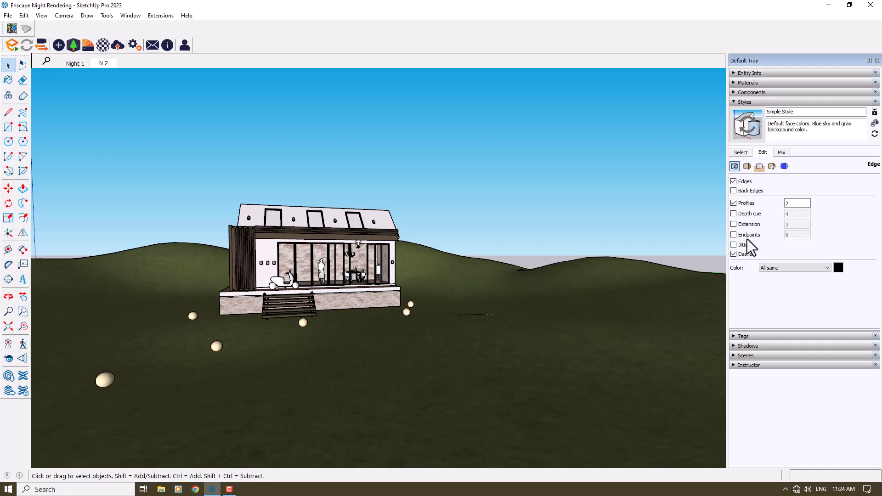
left_click(734, 223)
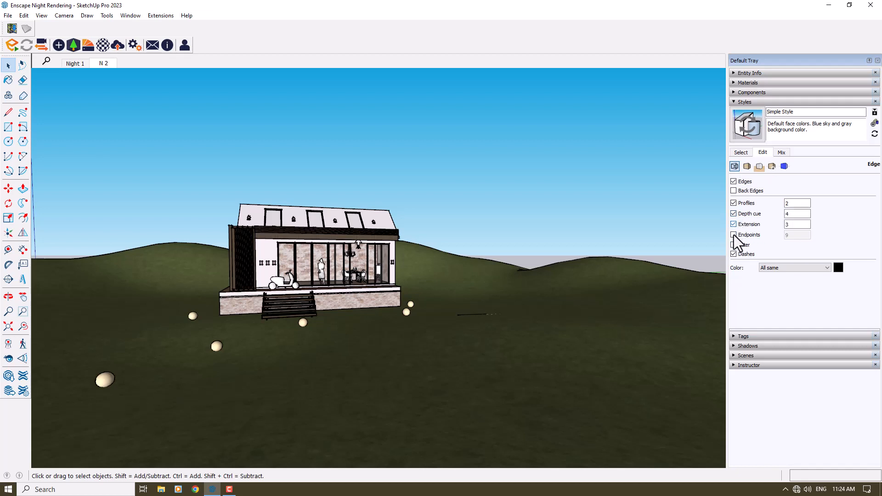
left_click(734, 235)
type("1")
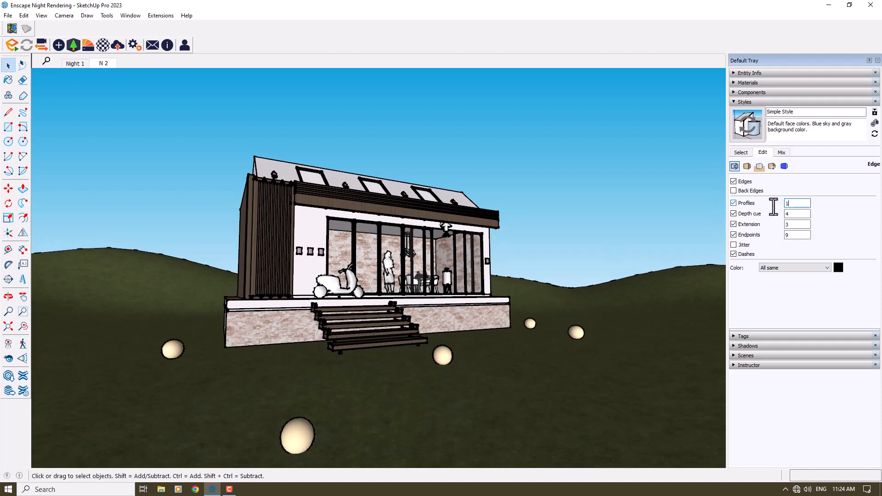
Show the style's face settings, then its background settings, before minimizing SketchUp.
left_click(746, 166)
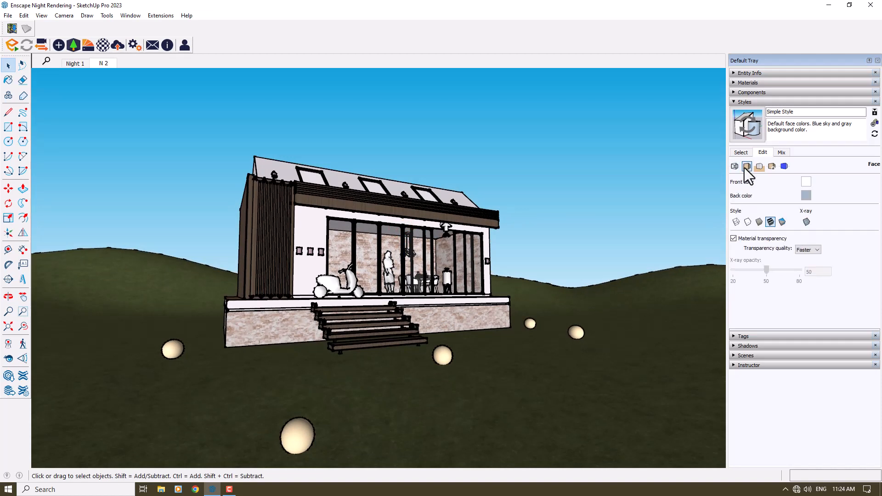
mouse_move(746, 166)
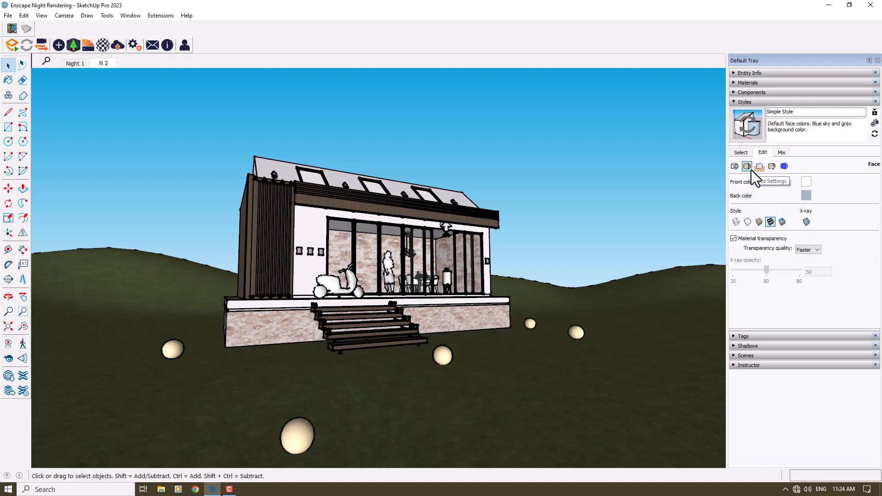
mouse_move(799, 198)
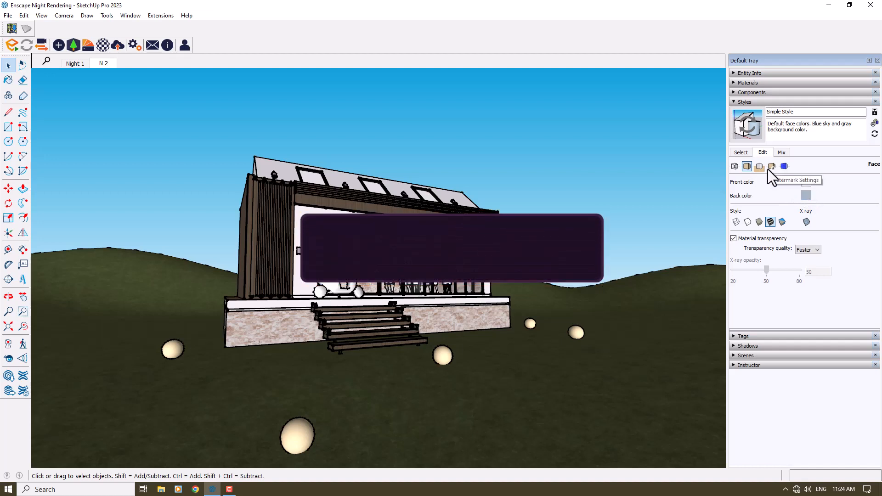
left_click(760, 166)
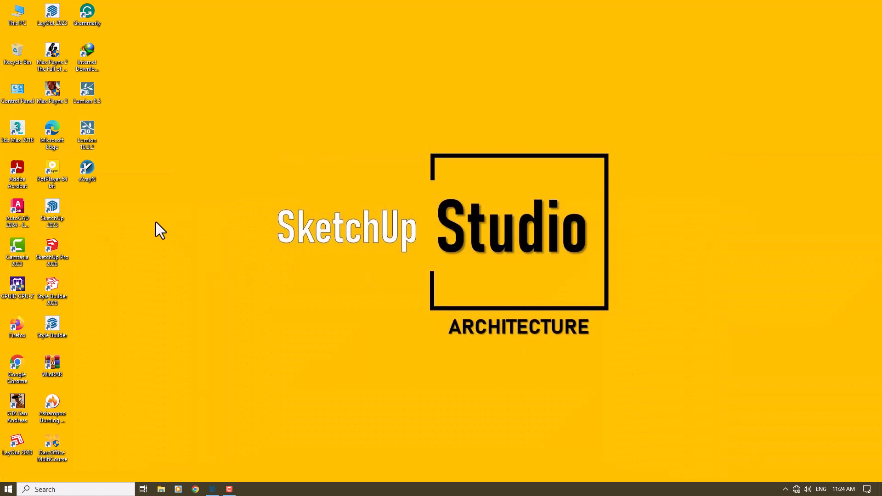
mouse_move(123, 187)
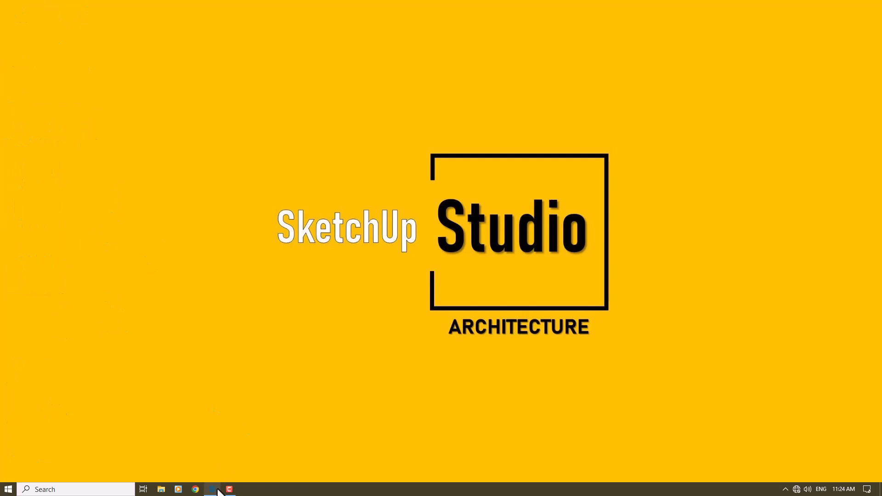
Bring SketchUp back from the taskbar after hiding the desktop icons.
left_click(212, 488)
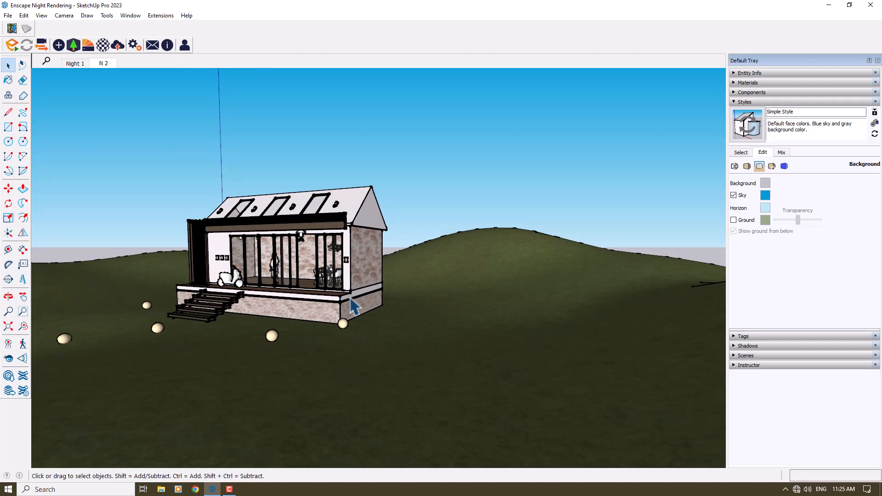
mouse_move(355, 318)
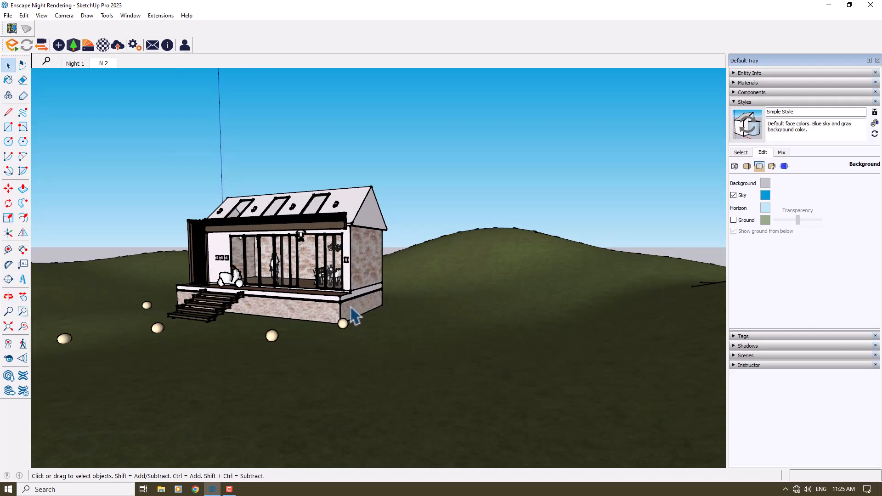
mouse_move(719, 224)
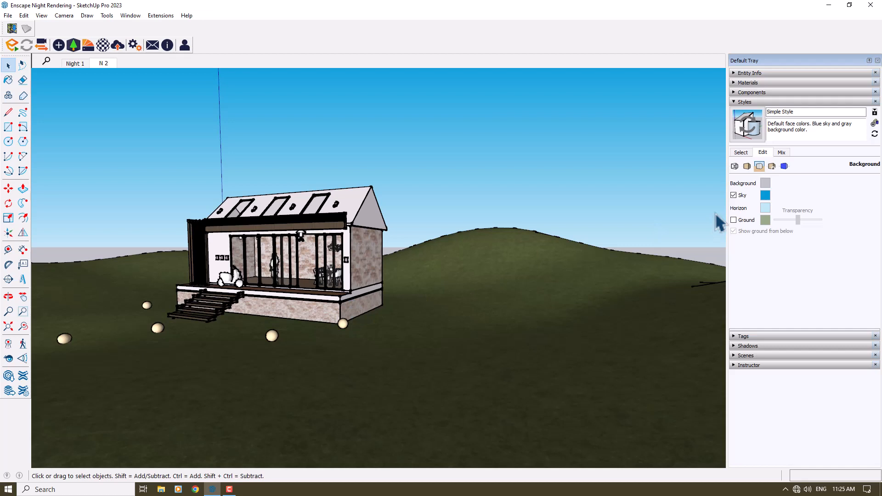
Set the style's sky colour to orange and its horizon colour to purple.
left_click(765, 195)
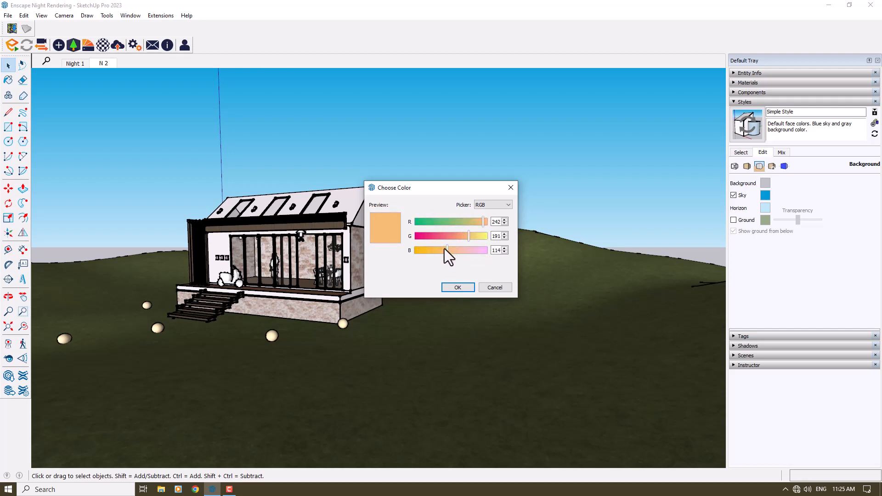
left_click(457, 288)
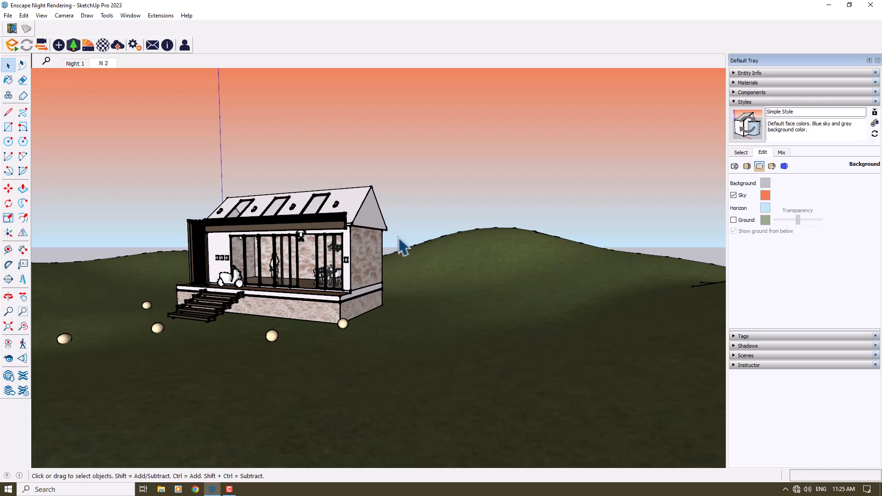
mouse_move(763, 215)
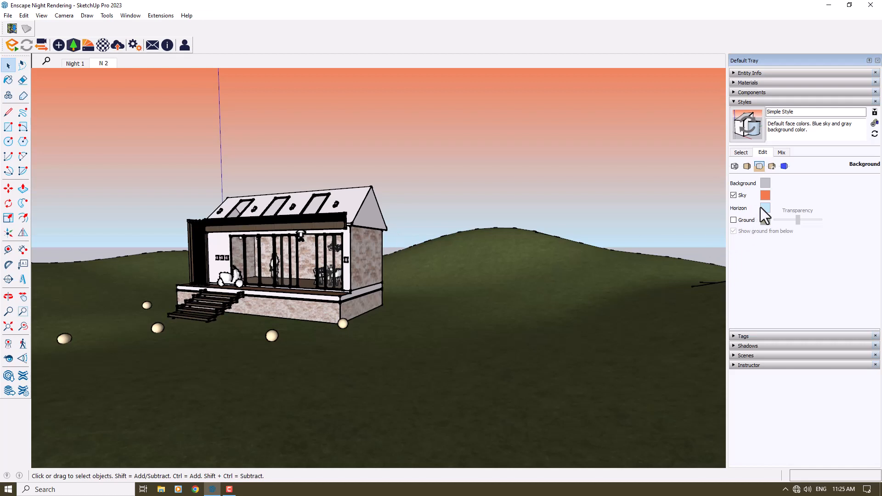
left_click(764, 195)
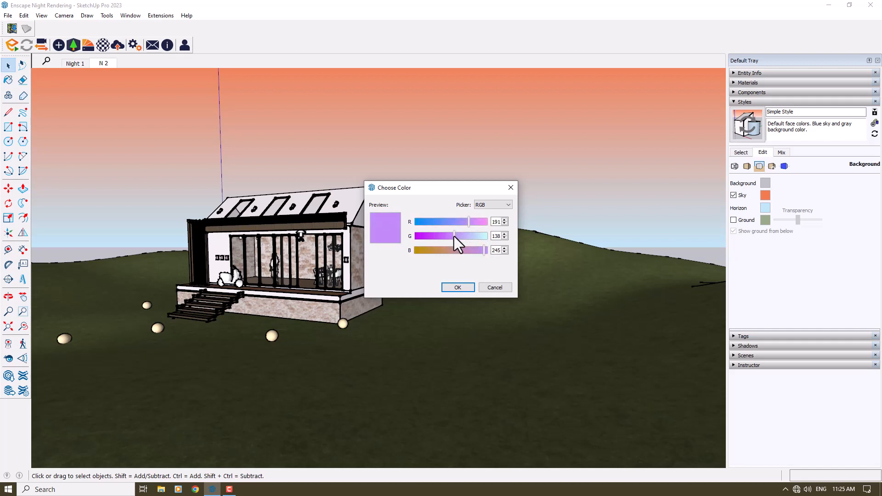
left_click(457, 288)
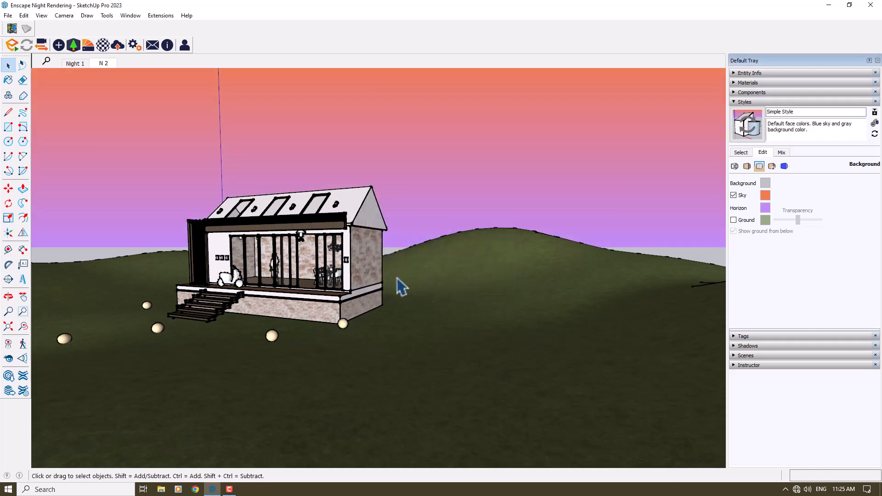
mouse_move(273, 270)
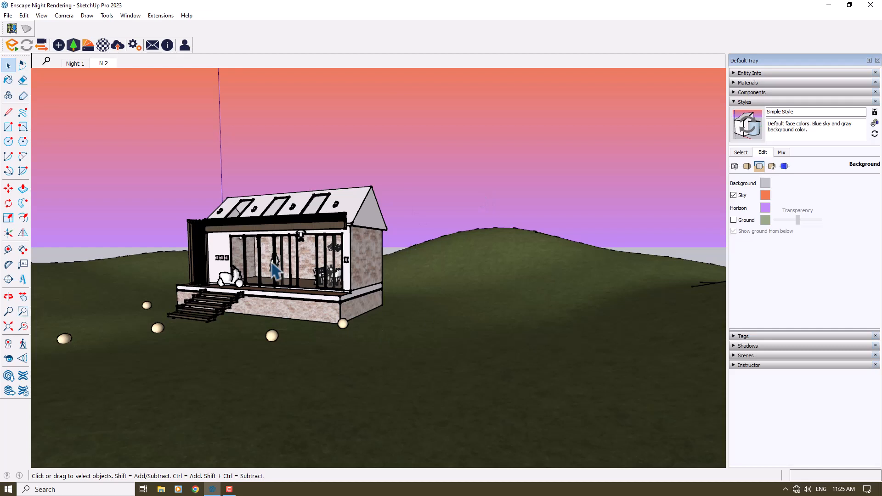
Enable the ground in dark grey-green and change the horizon to a reddish colour.
left_click(734, 220)
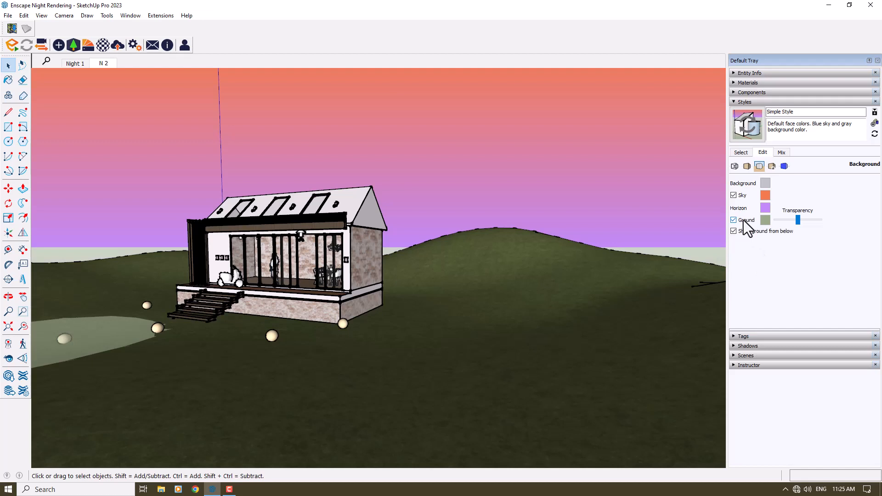
left_click(765, 219)
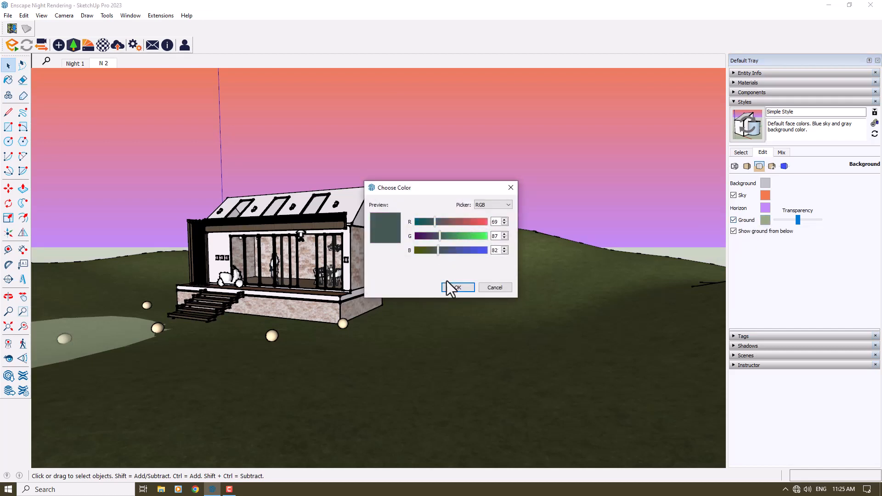
left_click(457, 287)
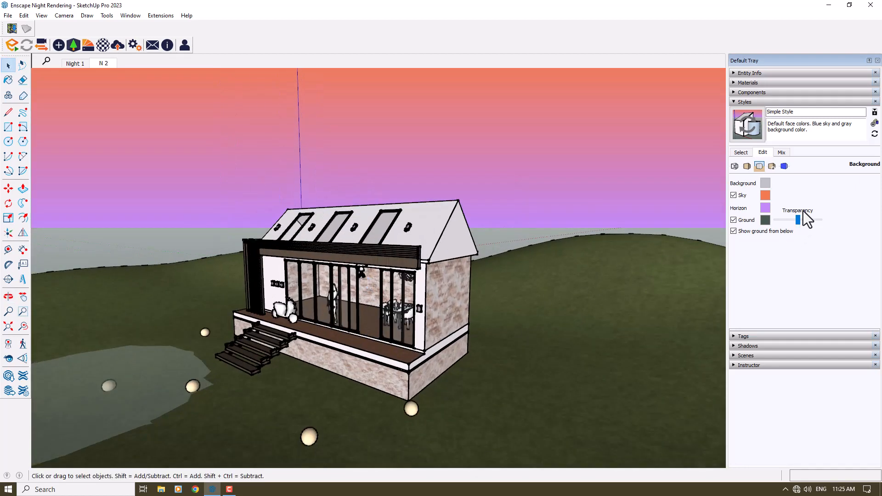
left_click(765, 207)
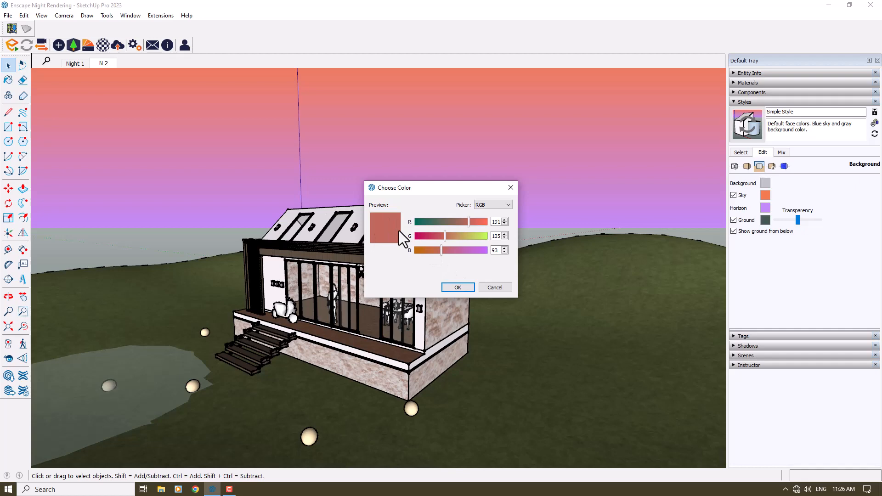
left_click(457, 288)
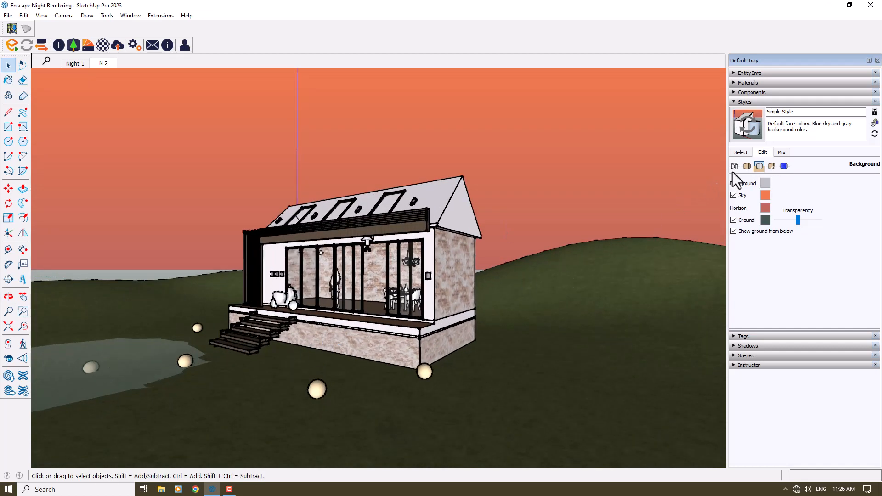
Switch off edge extensions, endpoints and profiles in the style's edge settings.
left_click(734, 166)
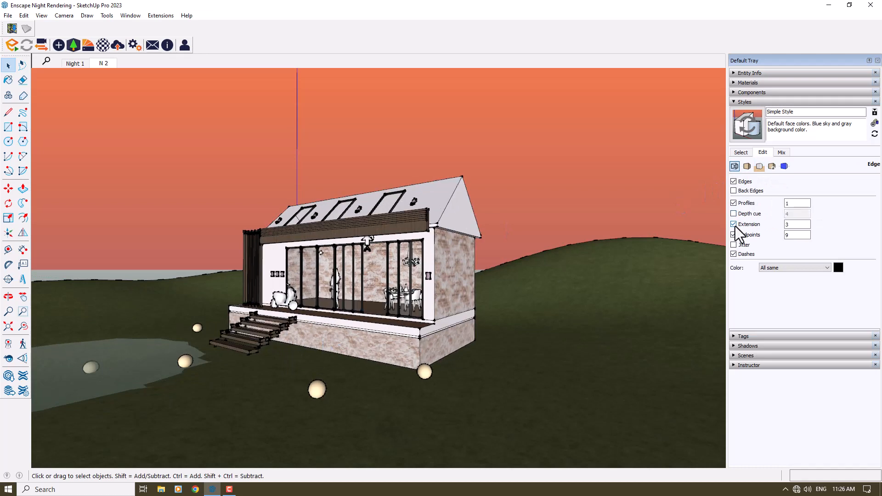
left_click(733, 224)
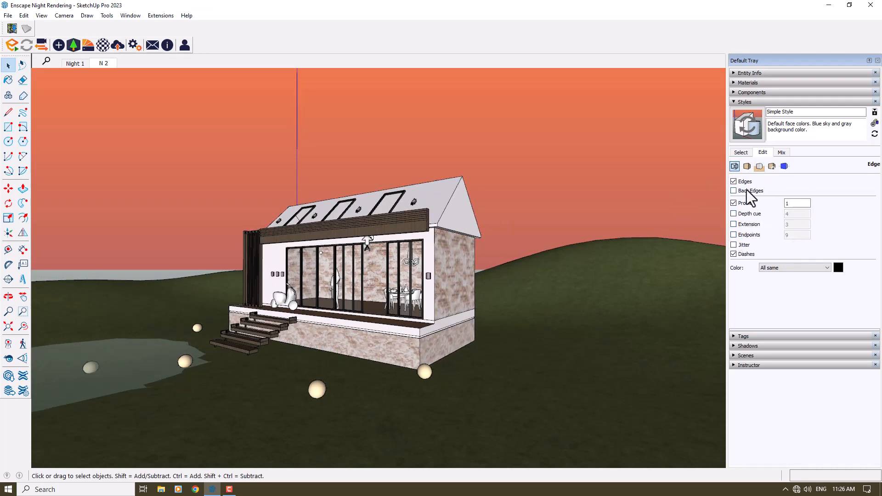
left_click(734, 203)
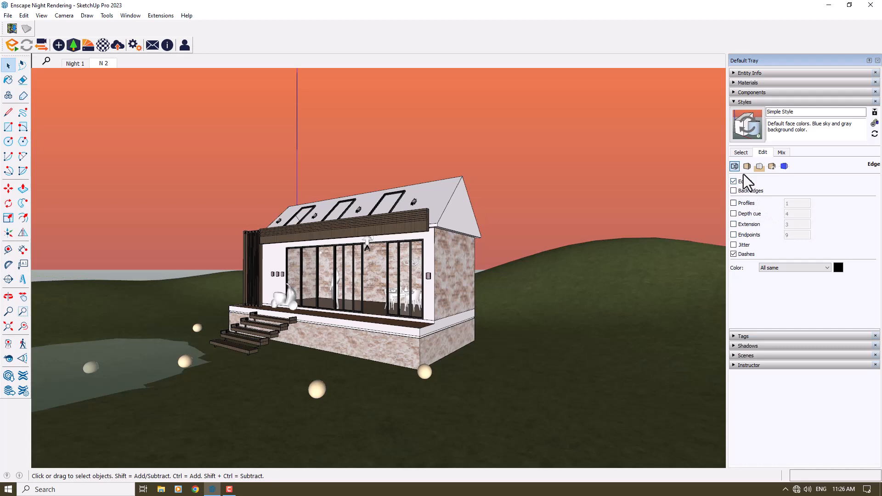
left_click(746, 166)
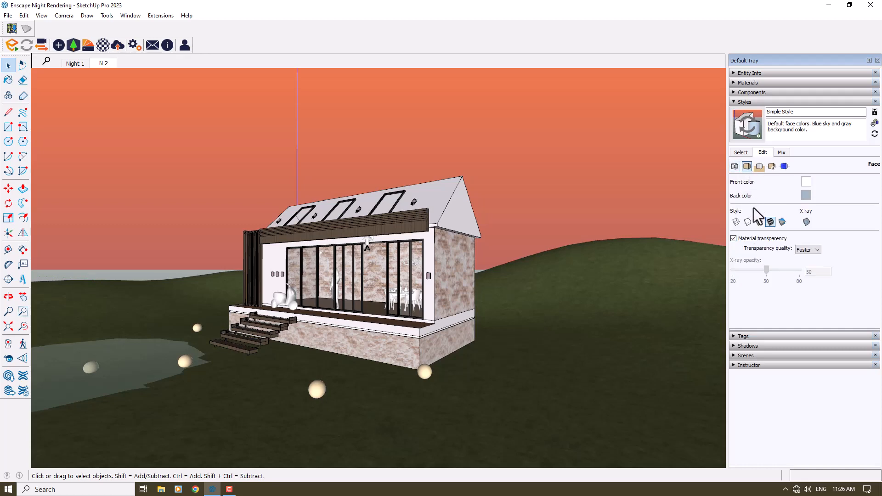
Preview Hidden Line and Monochrome faces, then settle on the Shaded face style.
left_click(734, 222)
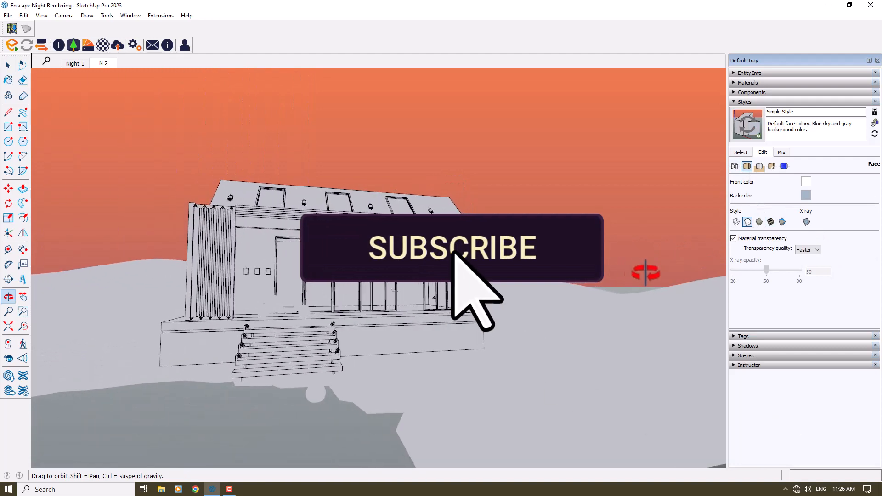
left_click(759, 221)
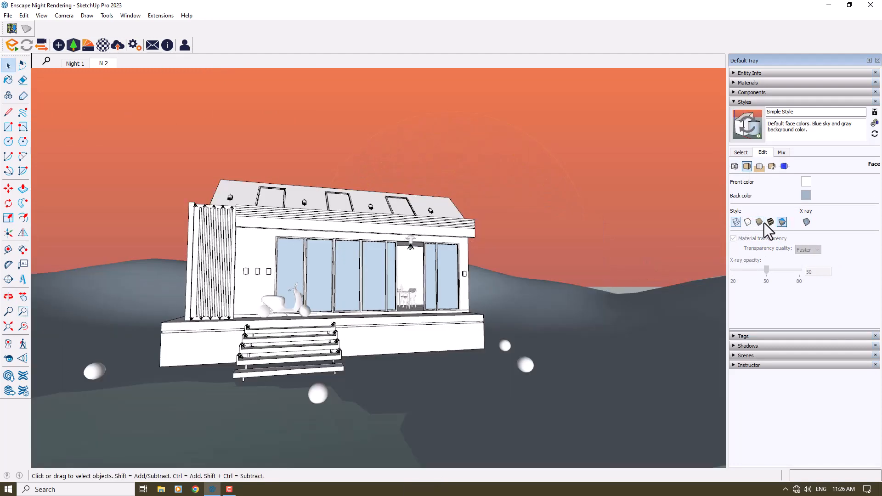
left_click(758, 220)
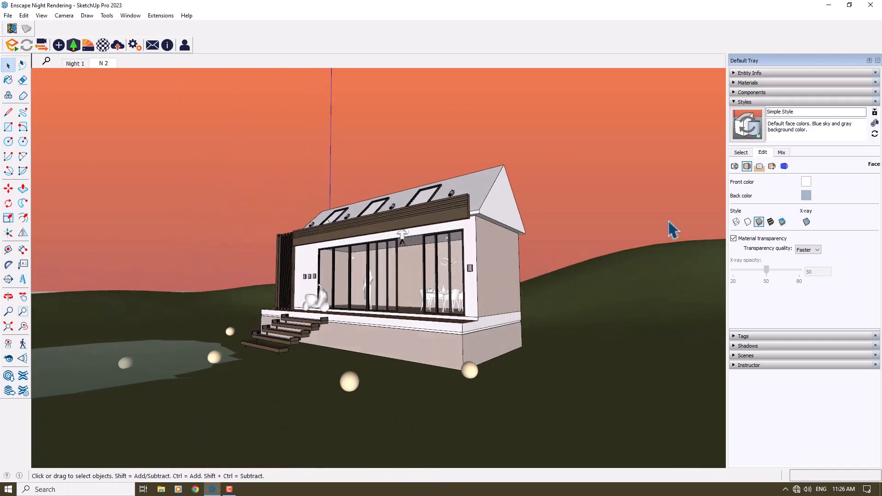
mouse_move(773, 171)
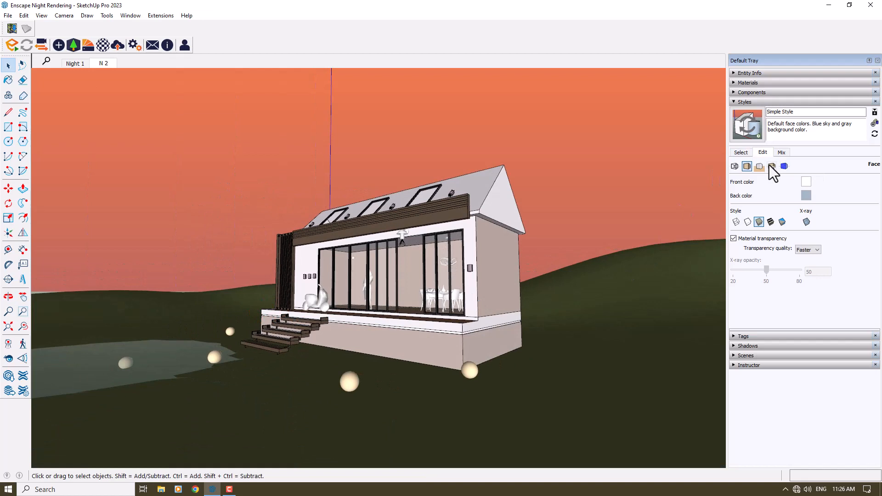
left_click(771, 165)
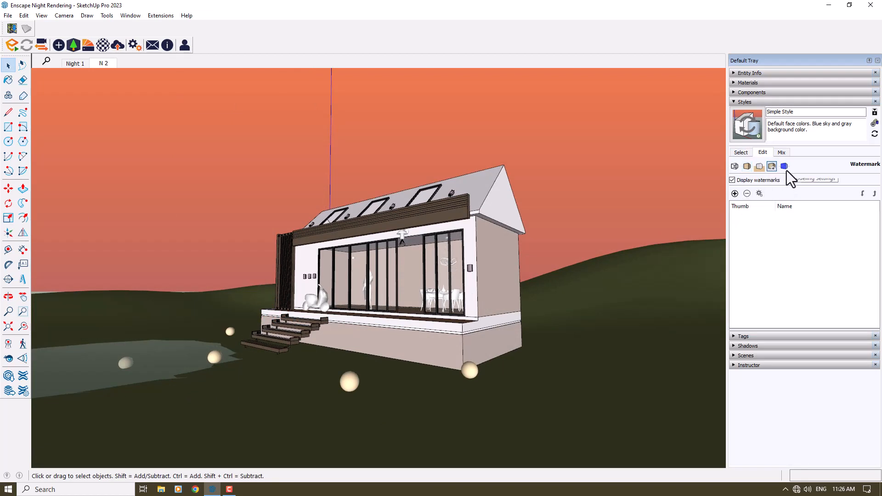
Open the style's modeling settings on the way to the Shadows panel.
left_click(783, 166)
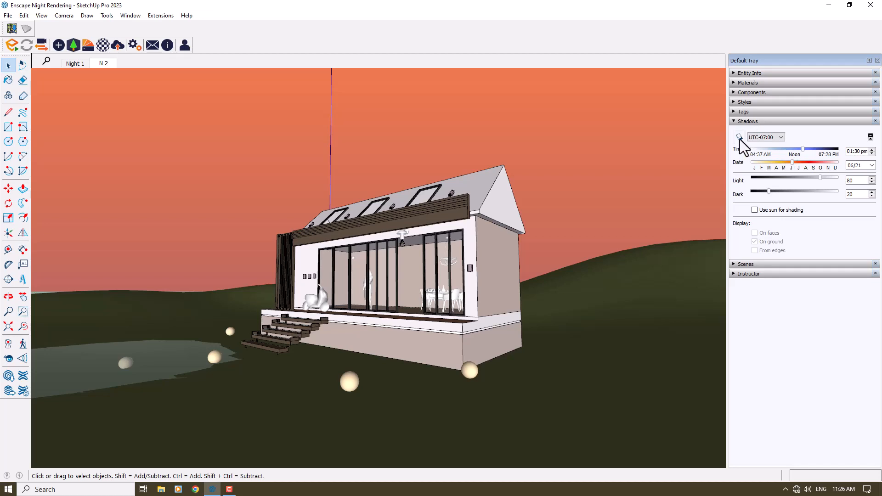
Enable sun shadows for 08:12 am on 04/25, with the sun shading faces.
left_click(754, 232)
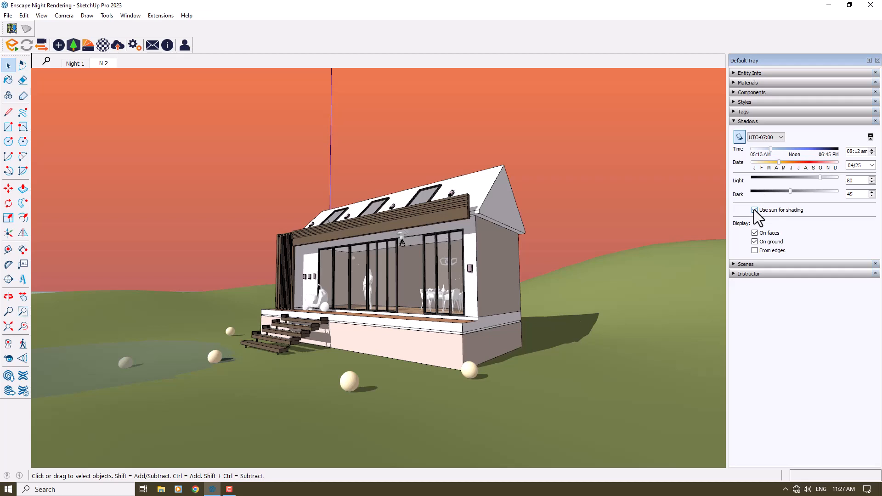
left_click(755, 210)
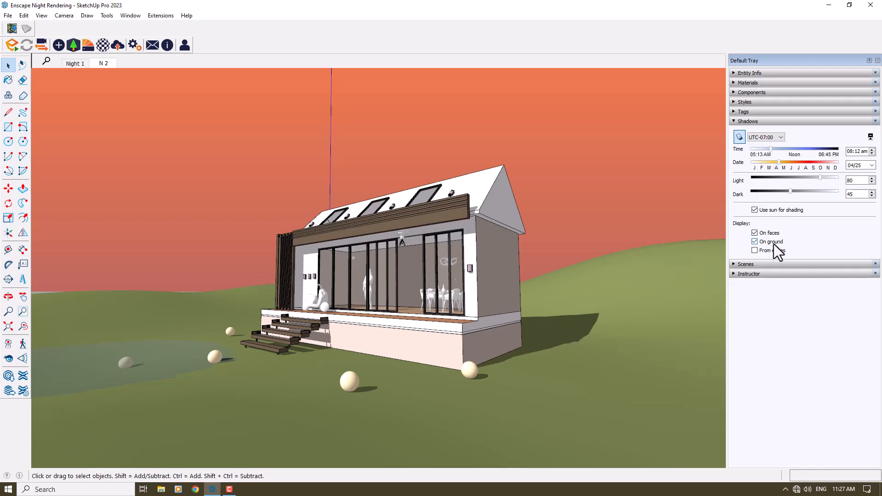
mouse_move(784, 248)
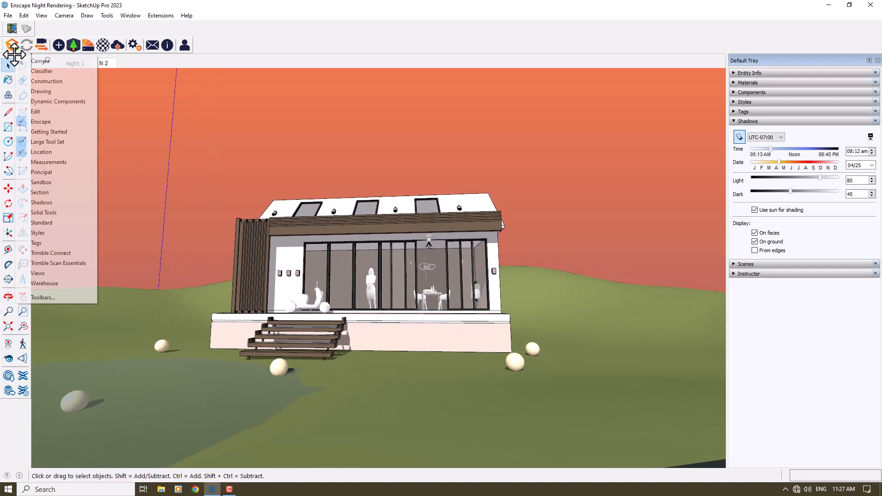
mouse_move(58, 263)
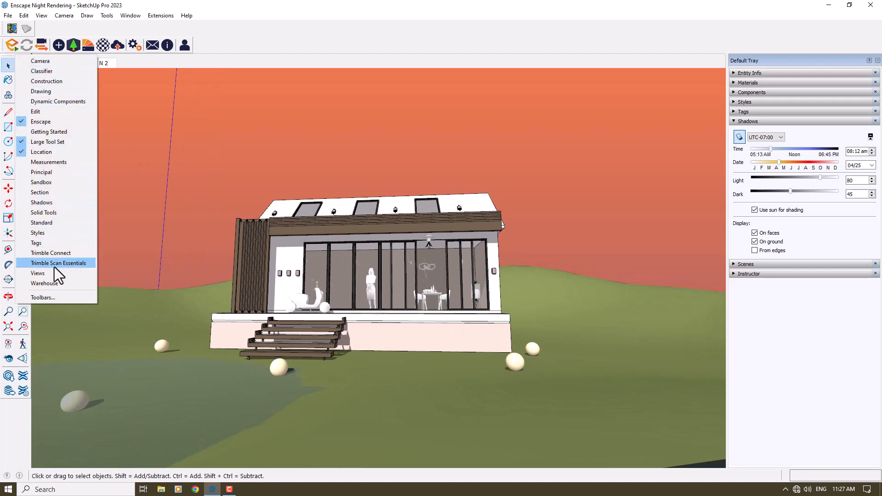
Add the Trimble Scan Essentials toolbar and orbit toward the house front.
left_click(59, 262)
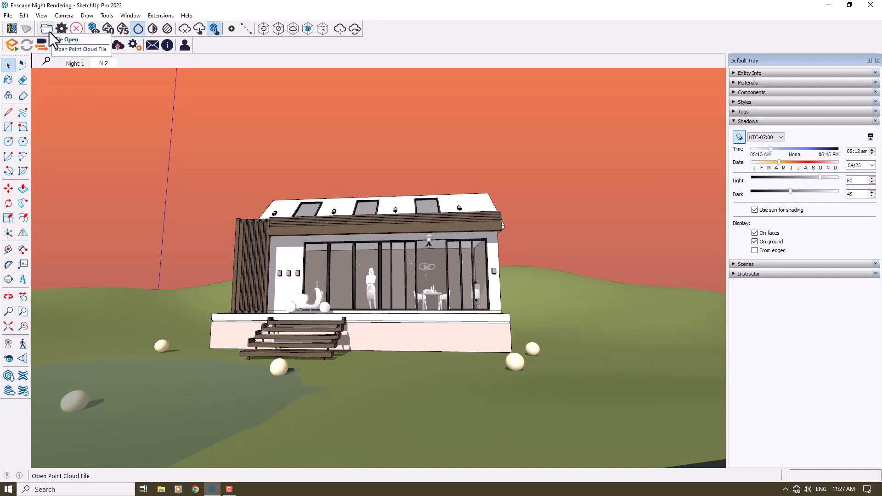
mouse_move(93, 35)
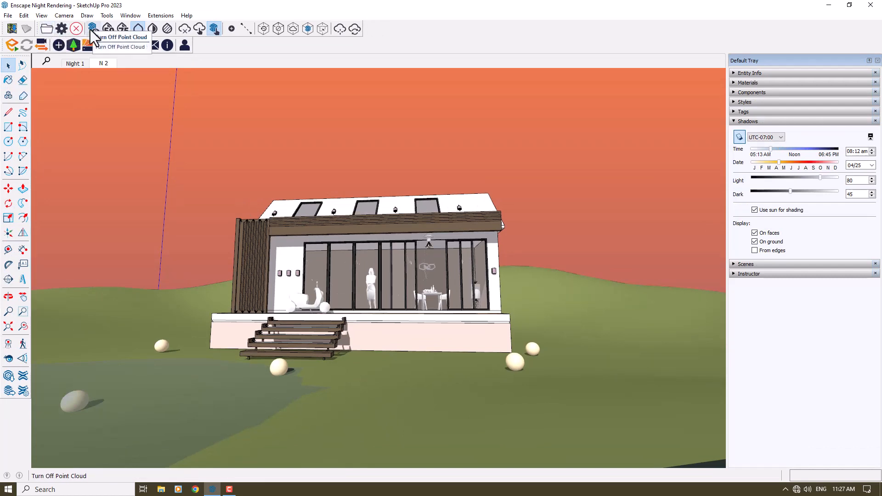
mouse_move(108, 28)
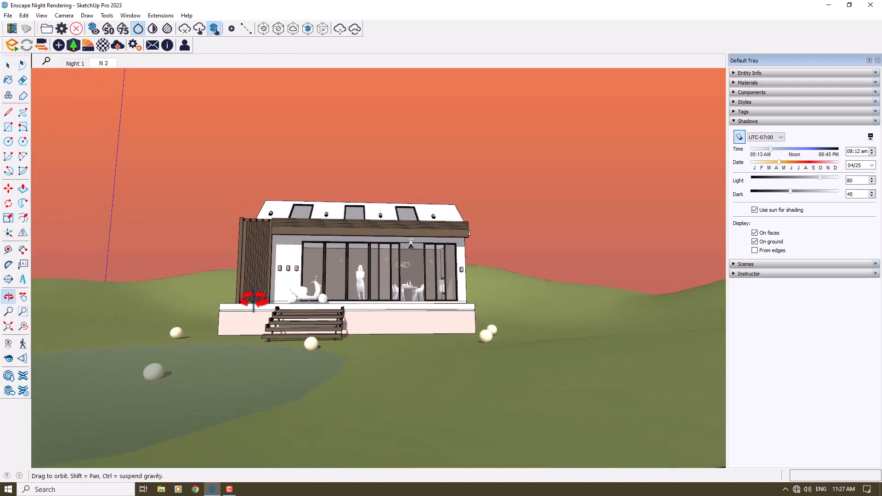
left_click(8, 65)
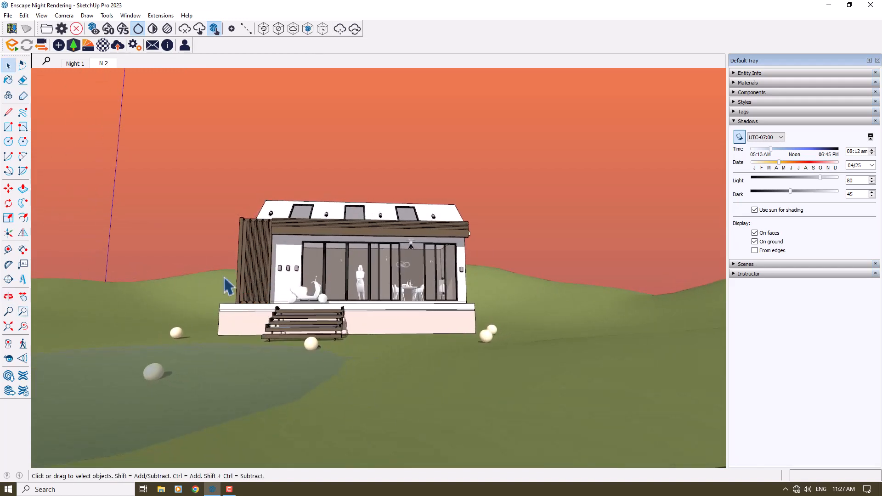
mouse_move(233, 332)
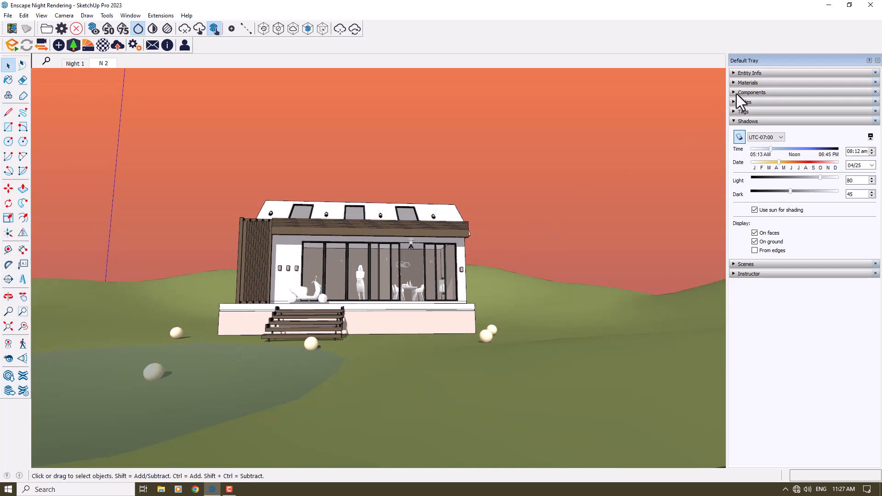
Expand the Materials panel to show the Ball Light material in the library.
left_click(748, 82)
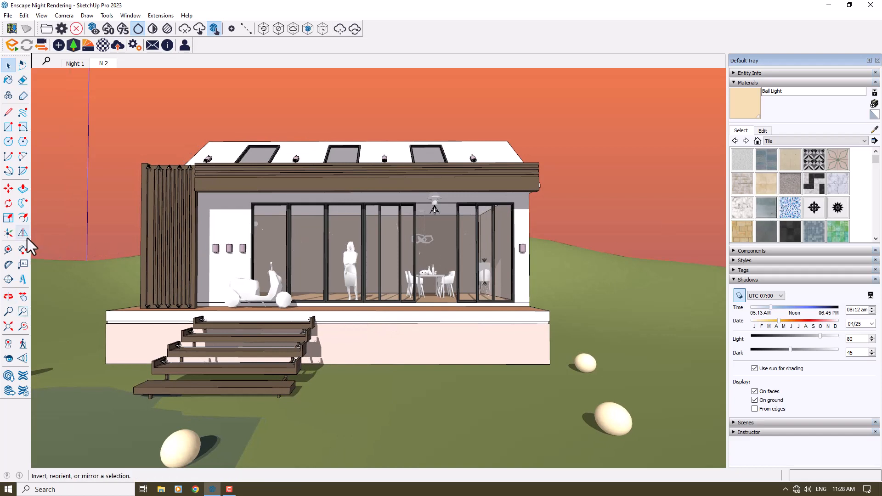
mouse_move(28, 242)
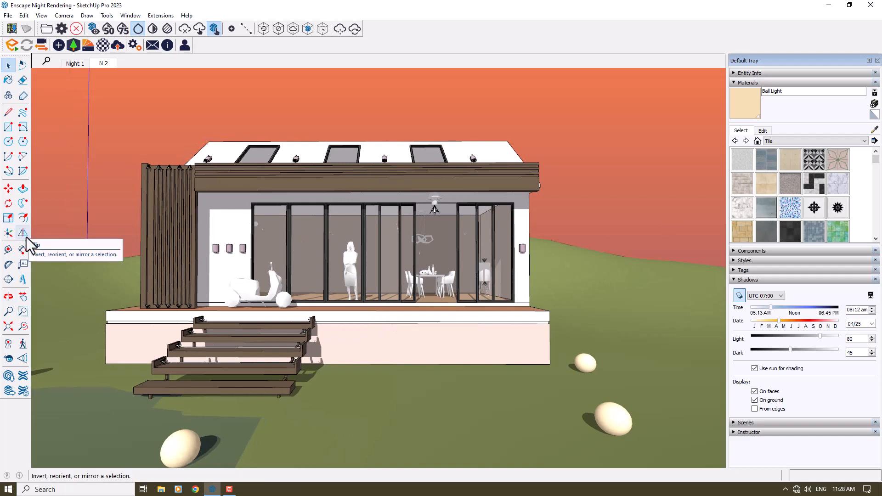
mouse_move(17, 309)
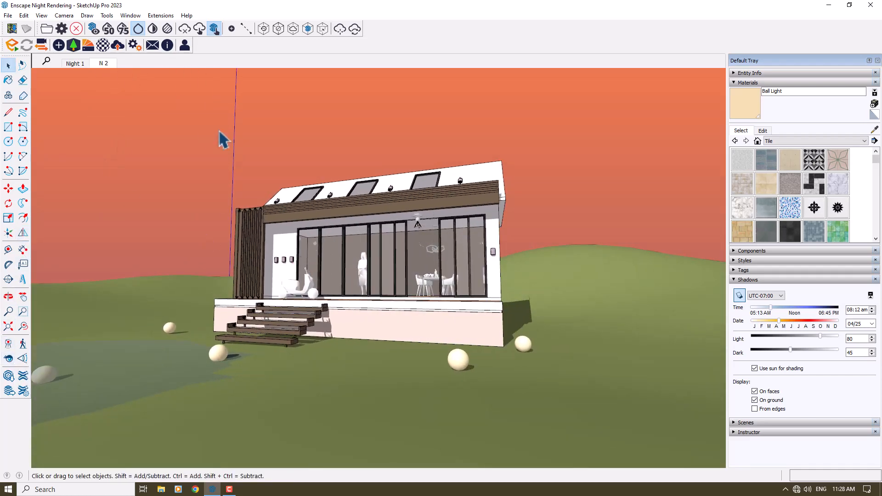
mouse_move(12, 45)
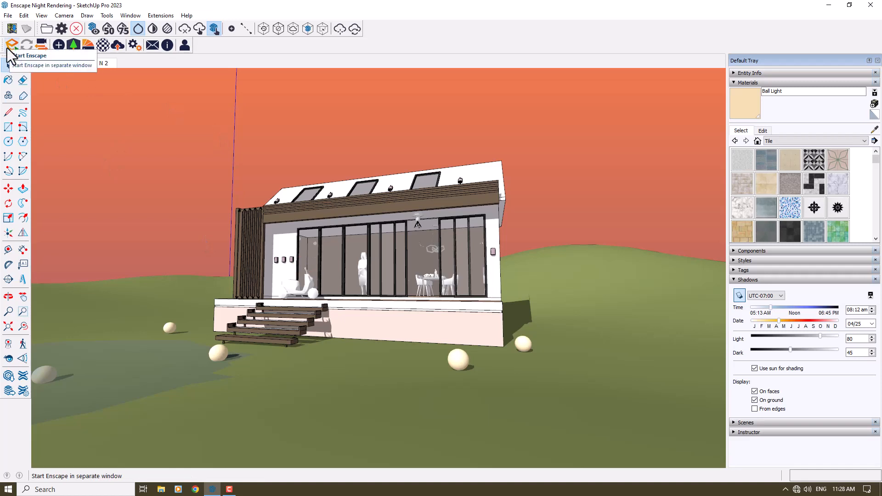
Launch the Enscape live render, dismiss the Export Error warning, and maximize the render window.
left_click(11, 45)
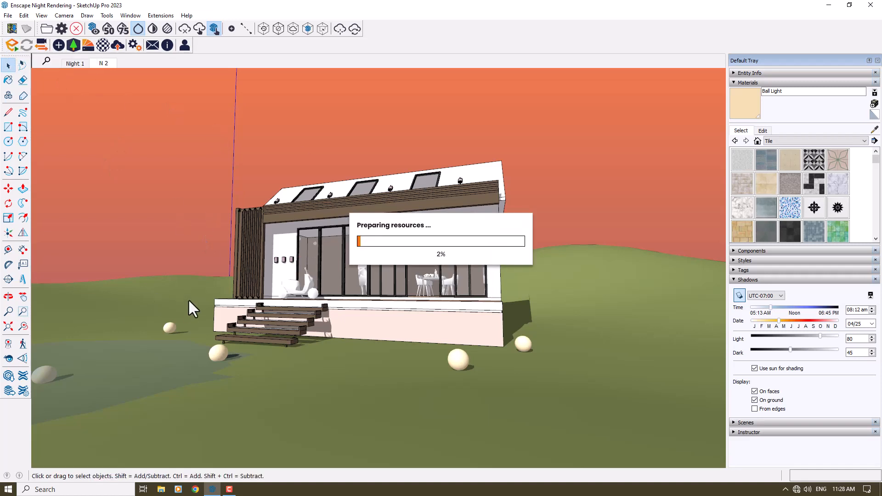
mouse_move(188, 319)
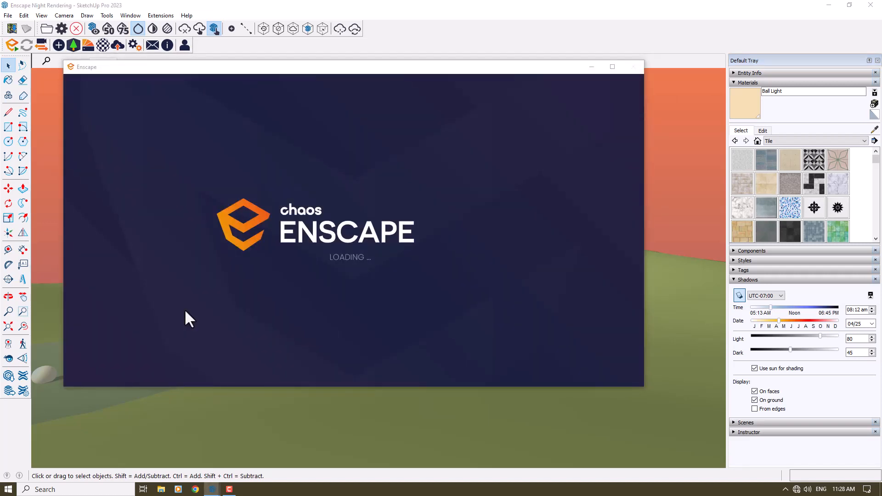
mouse_move(557, 175)
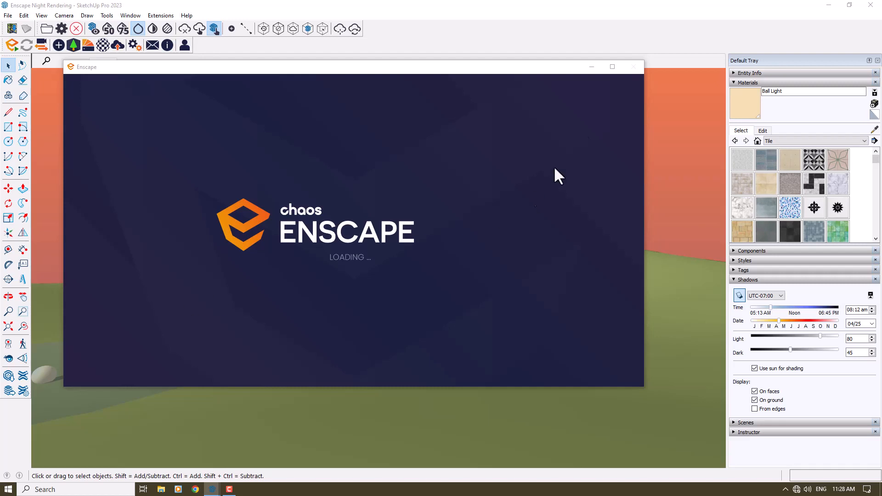
mouse_move(593, 96)
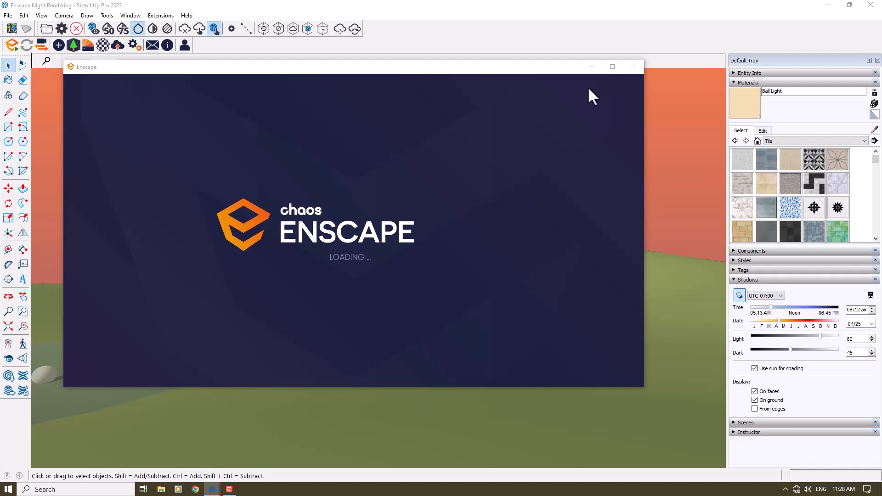
mouse_move(248, 150)
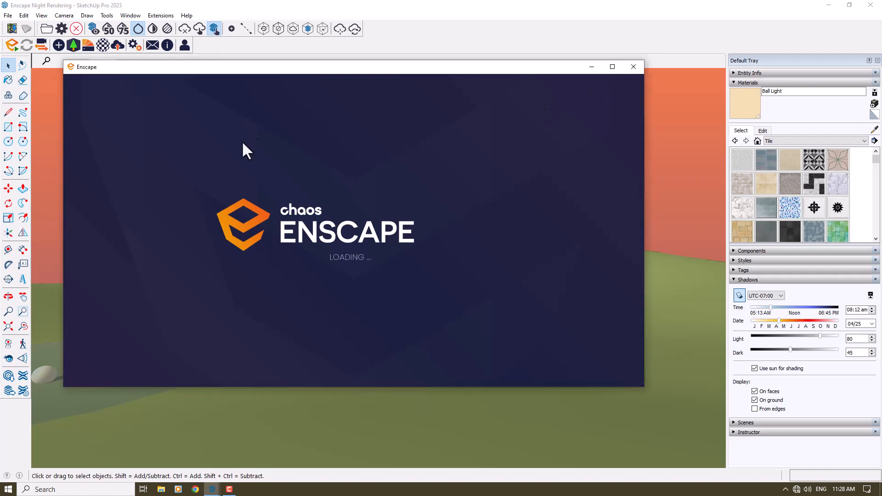
mouse_move(56, 31)
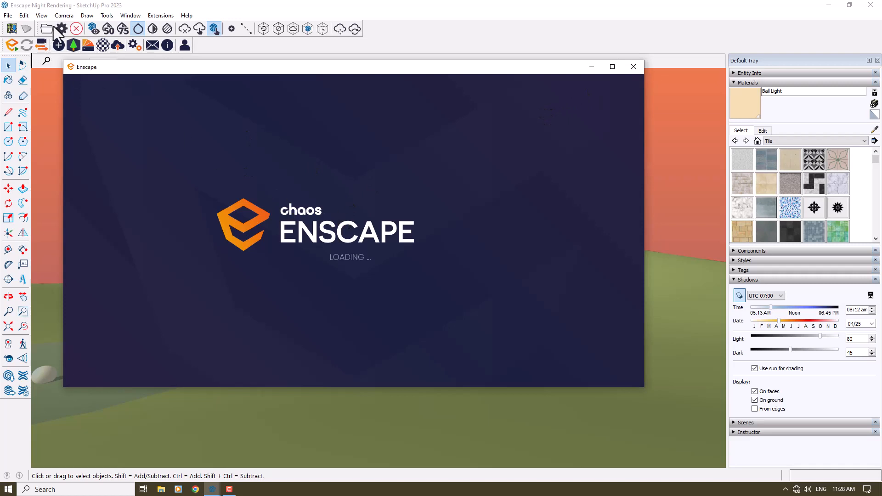
mouse_move(224, 118)
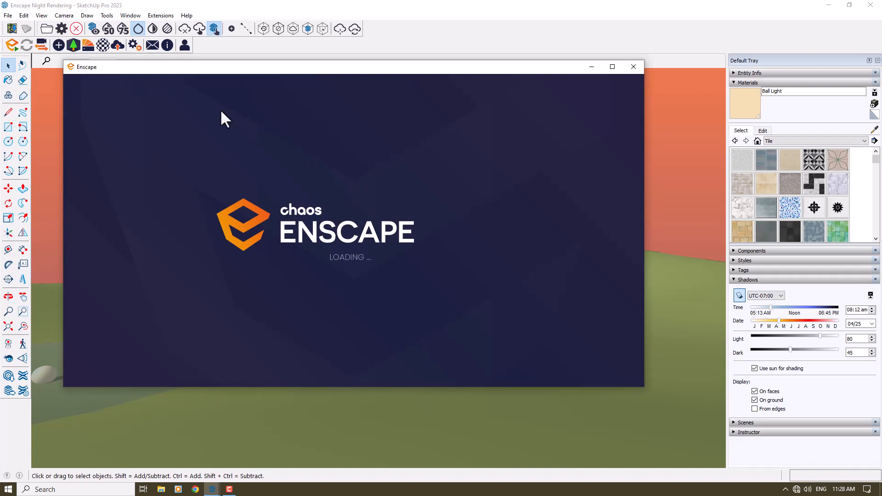
mouse_move(383, 304)
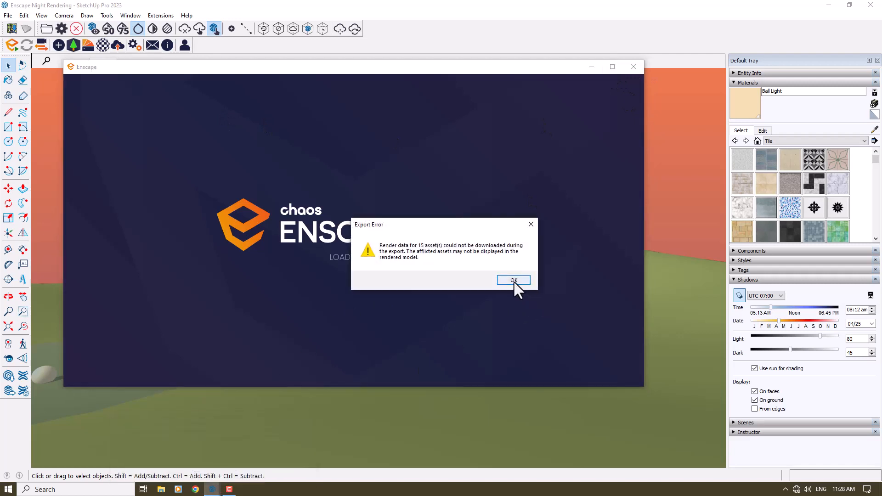
left_click(512, 280)
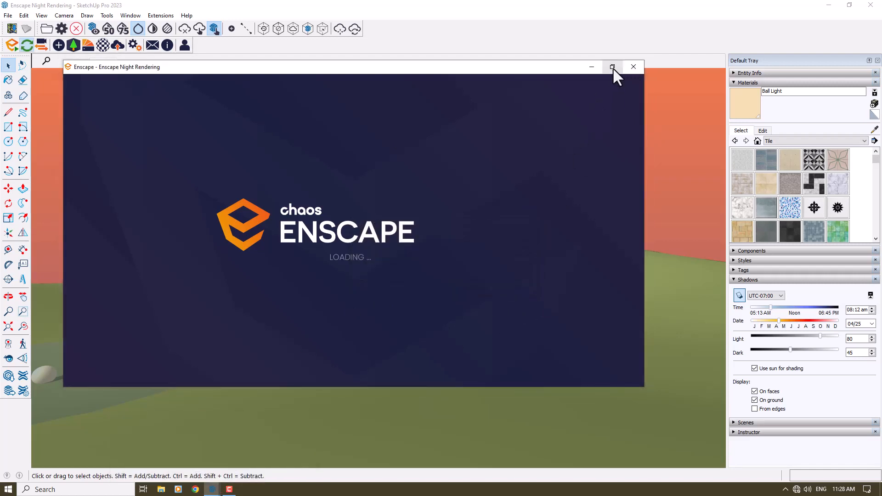
left_click(612, 67)
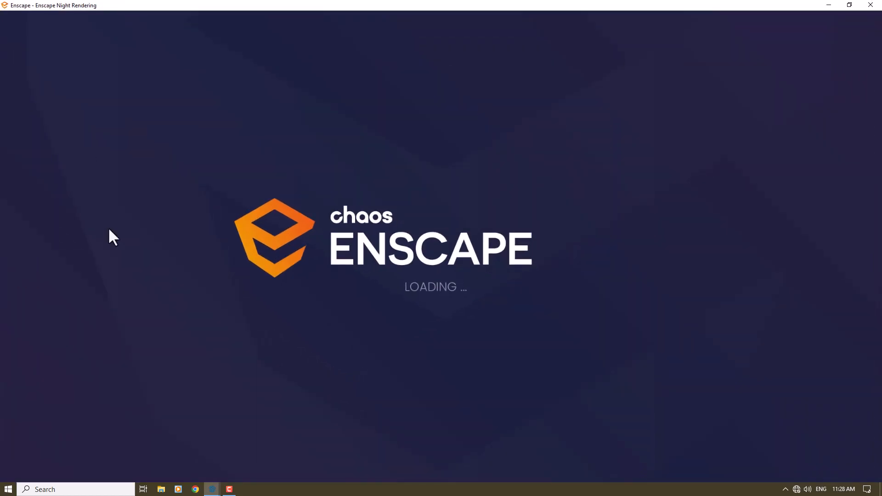
mouse_move(213, 489)
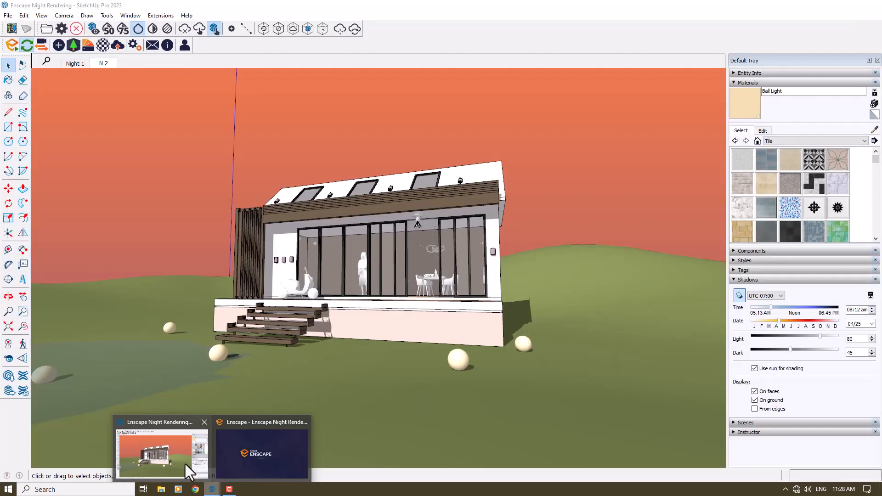
left_click(261, 453)
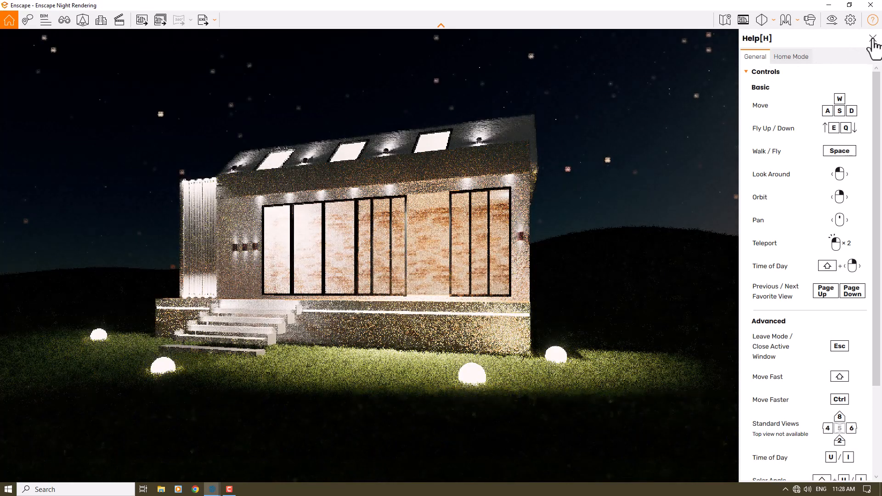
Close Enscape's controls Help panel and click into the render view.
left_click(873, 45)
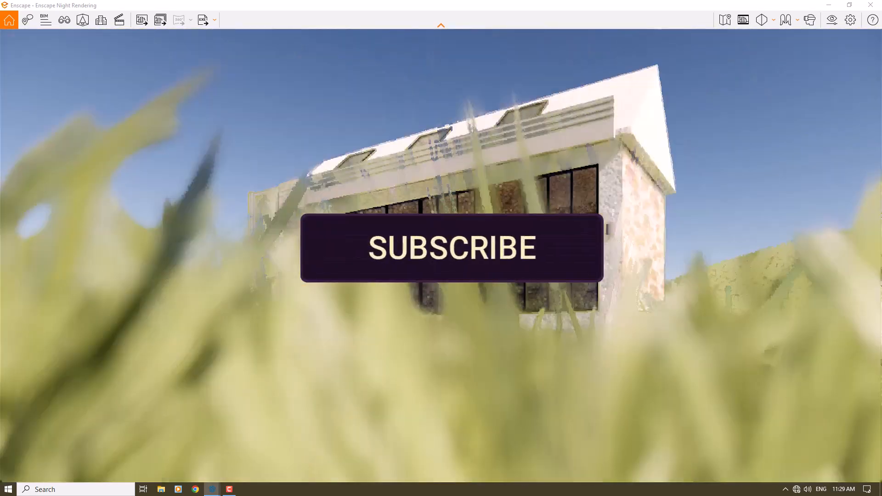
left_click(450, 258)
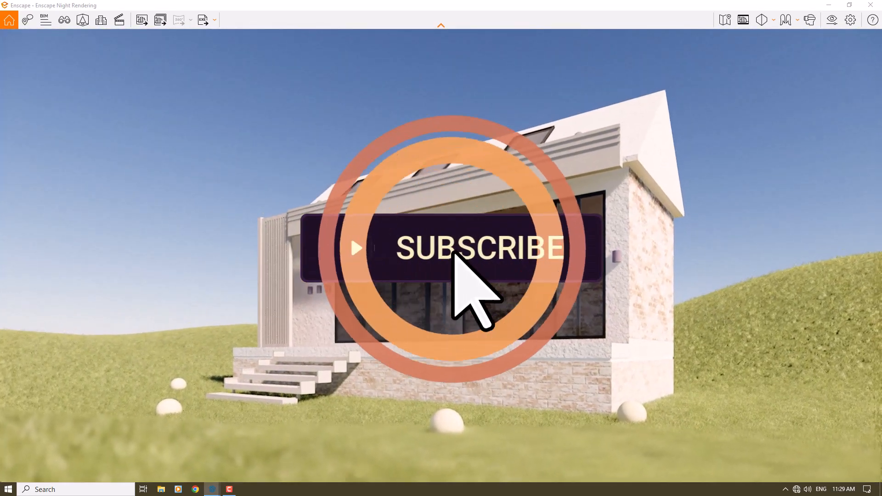